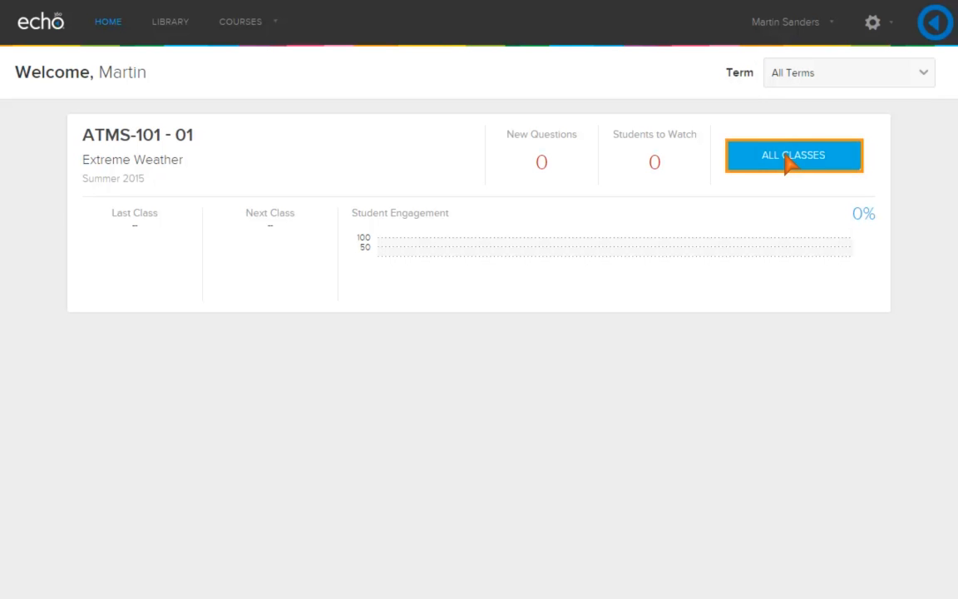
# Step: Go to the ATMS-101 Extreme Weather course's settings showing its name, code and description
pyautogui.click(792, 154)
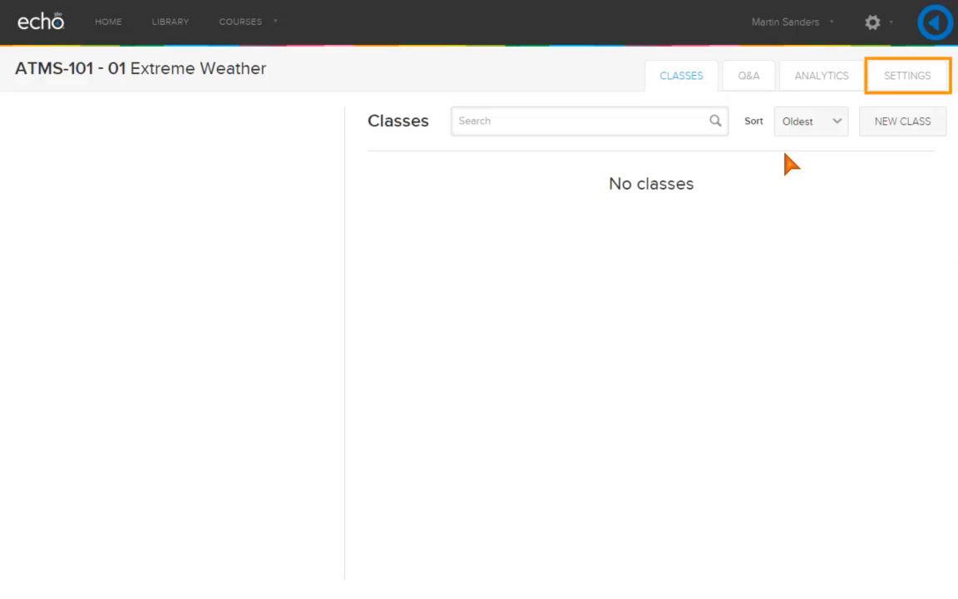
pyautogui.moveTo(888, 80)
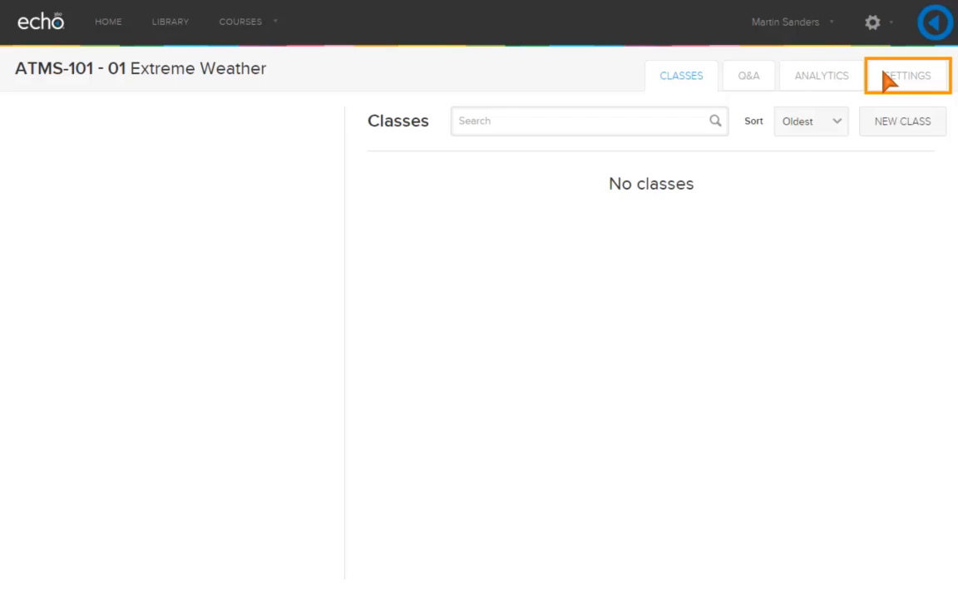
pyautogui.click(906, 75)
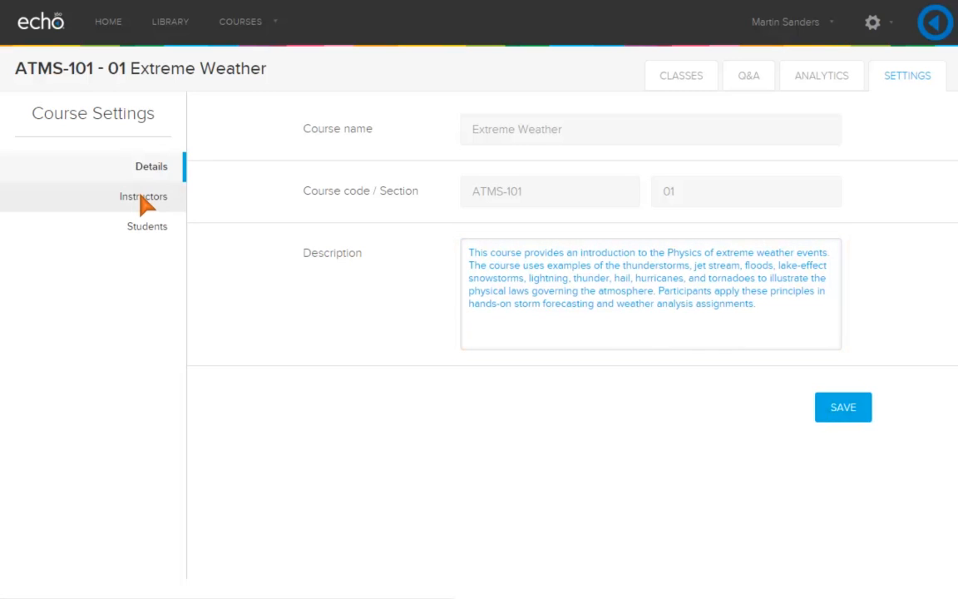
pyautogui.click(143, 196)
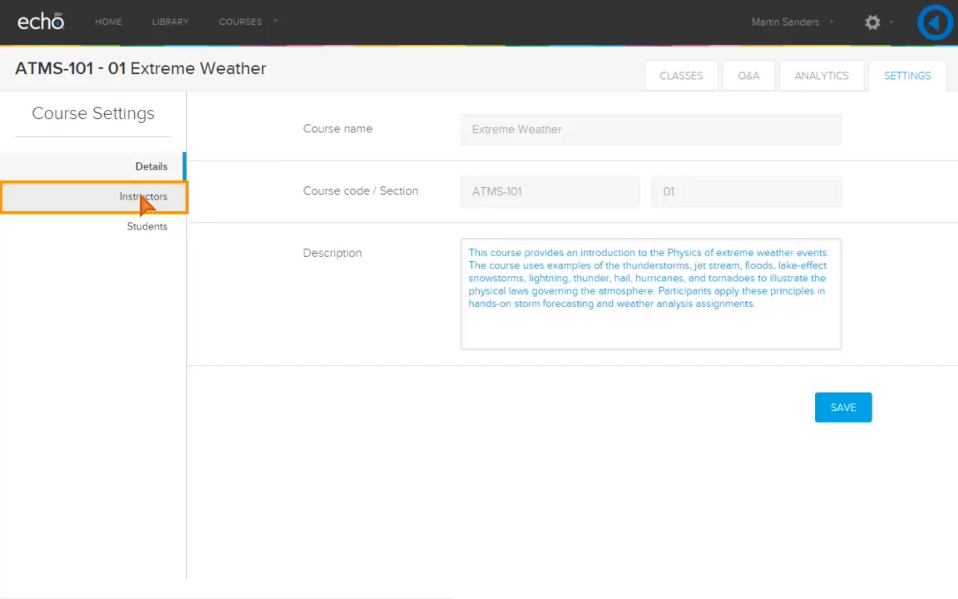
pyautogui.click(143, 196)
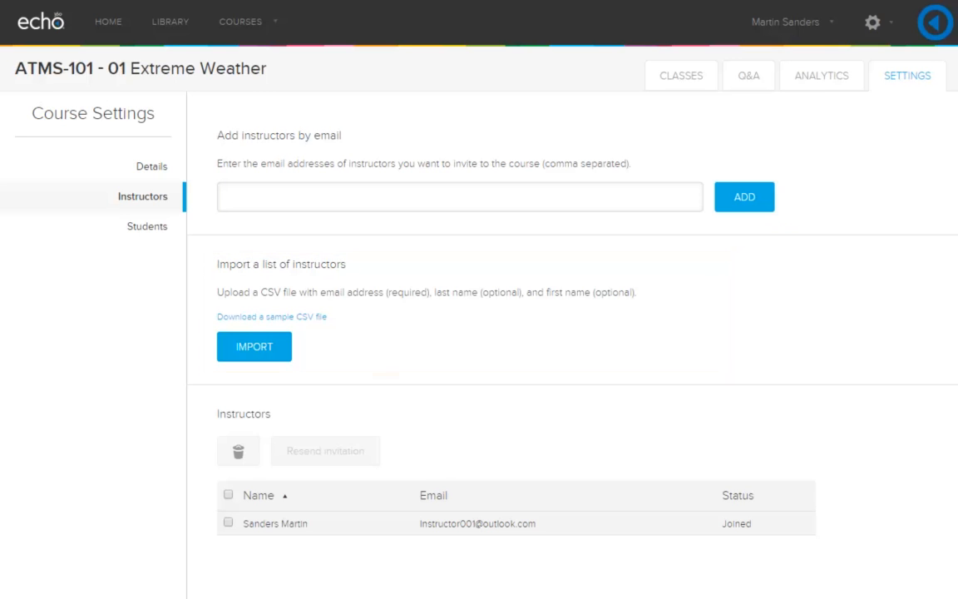
pyautogui.click(459, 197)
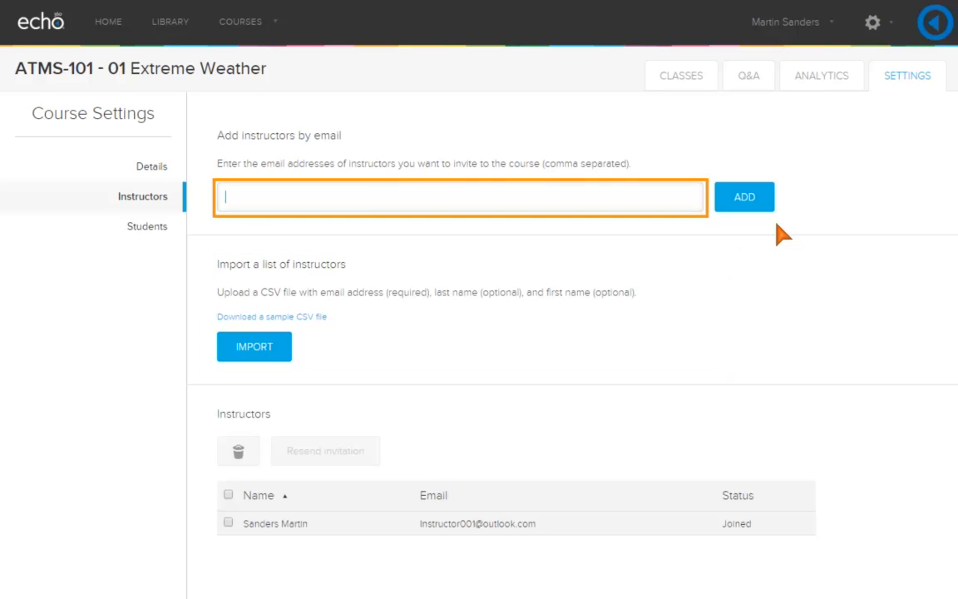
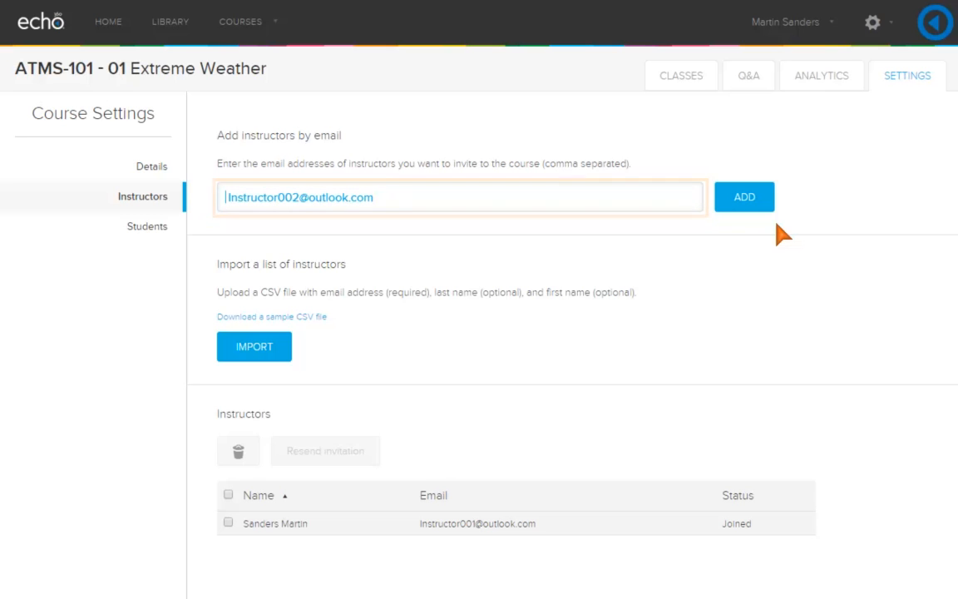
pyautogui.click(743, 196)
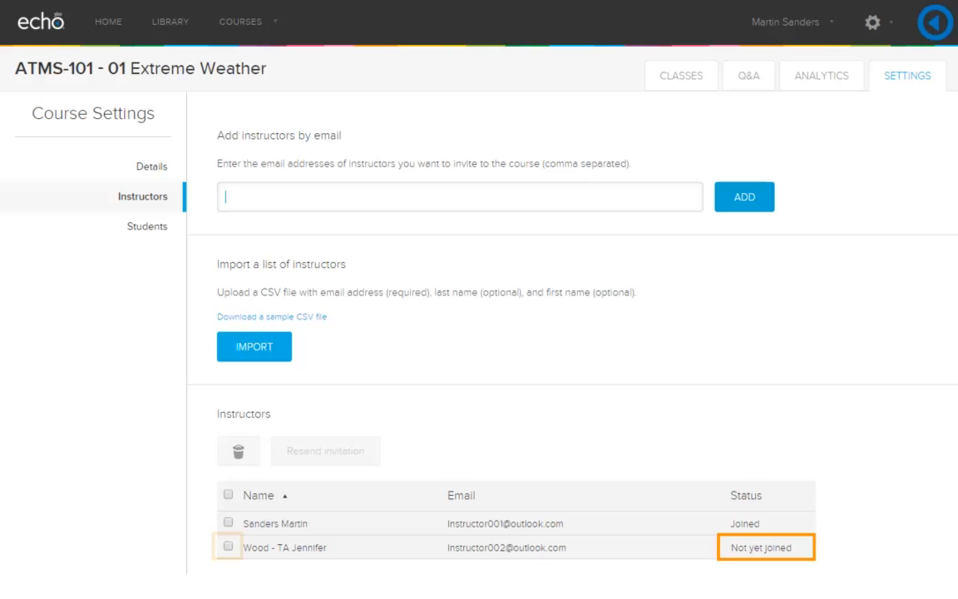
pyautogui.click(228, 546)
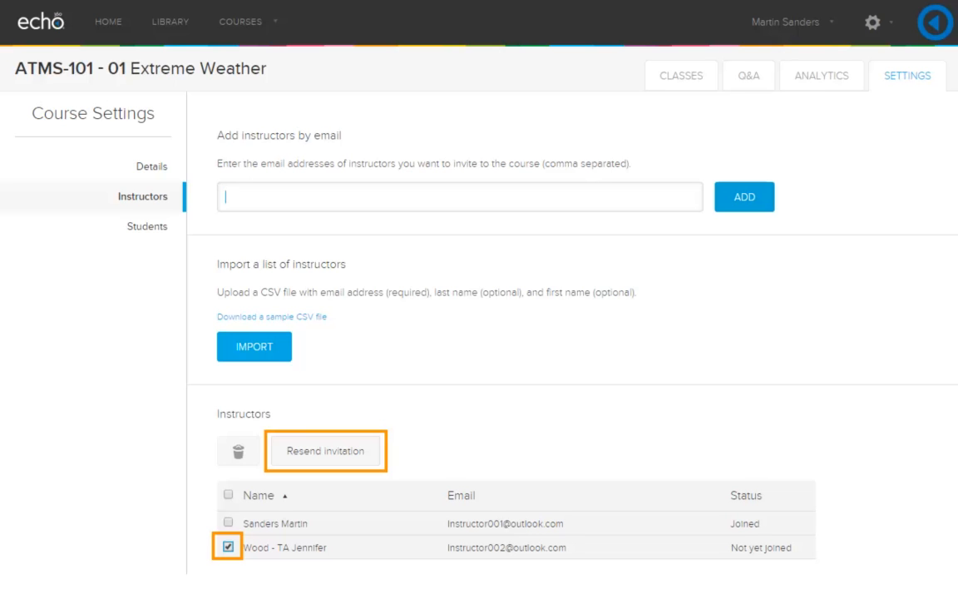
pyautogui.click(228, 545)
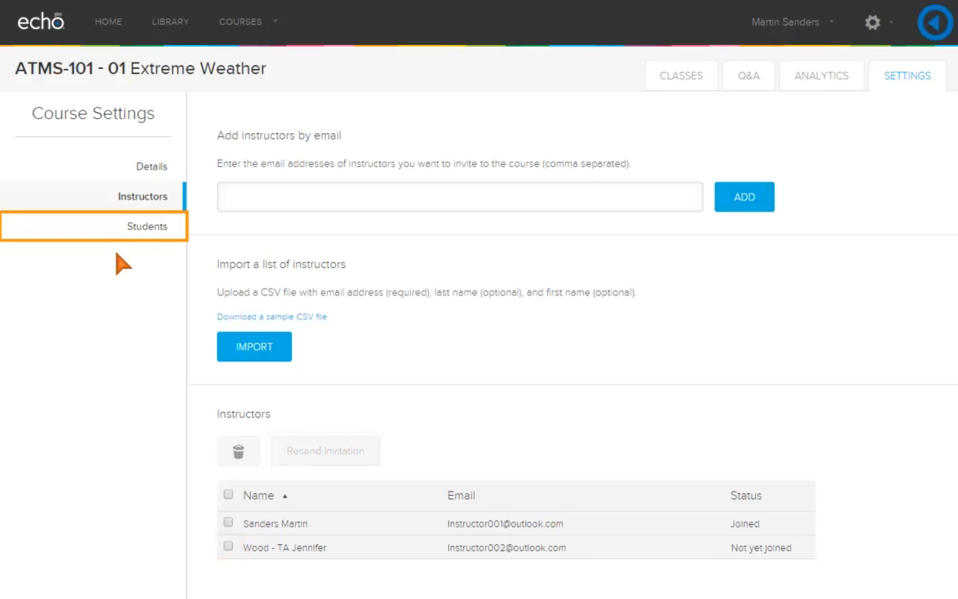
pyautogui.moveTo(148, 226)
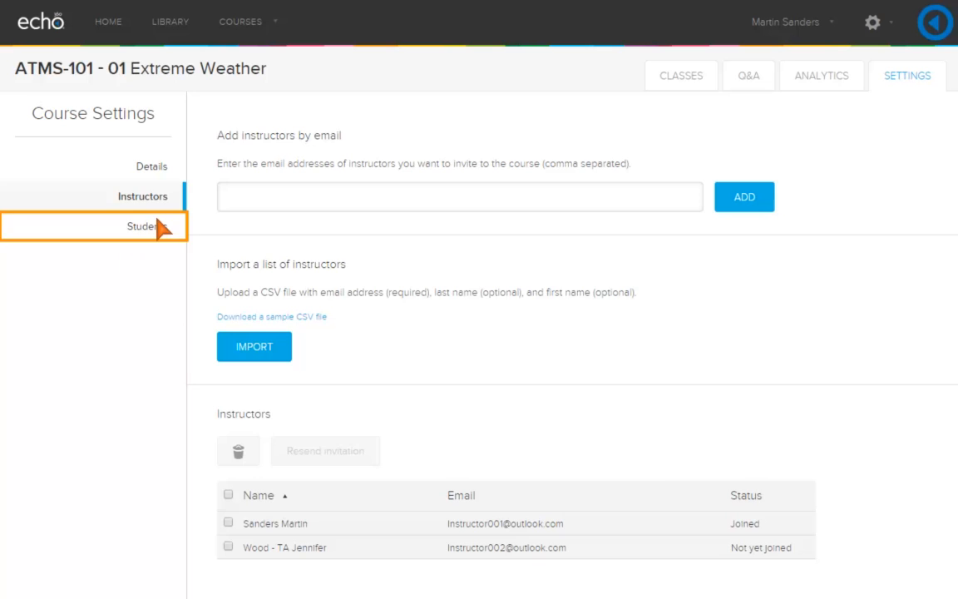
# Step: Go to the Students settings and start importing a student list from a file
pyautogui.click(147, 226)
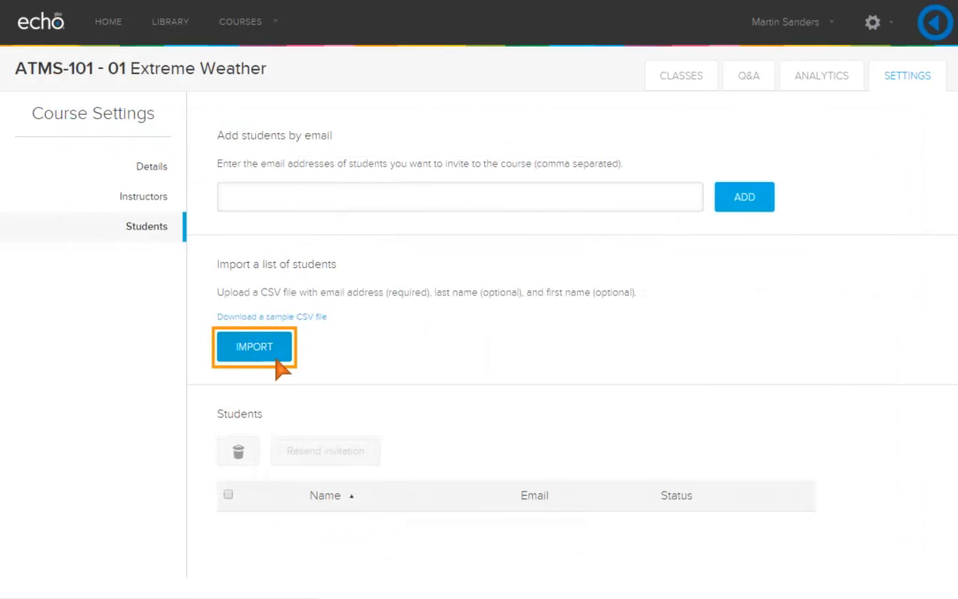
pyautogui.click(253, 345)
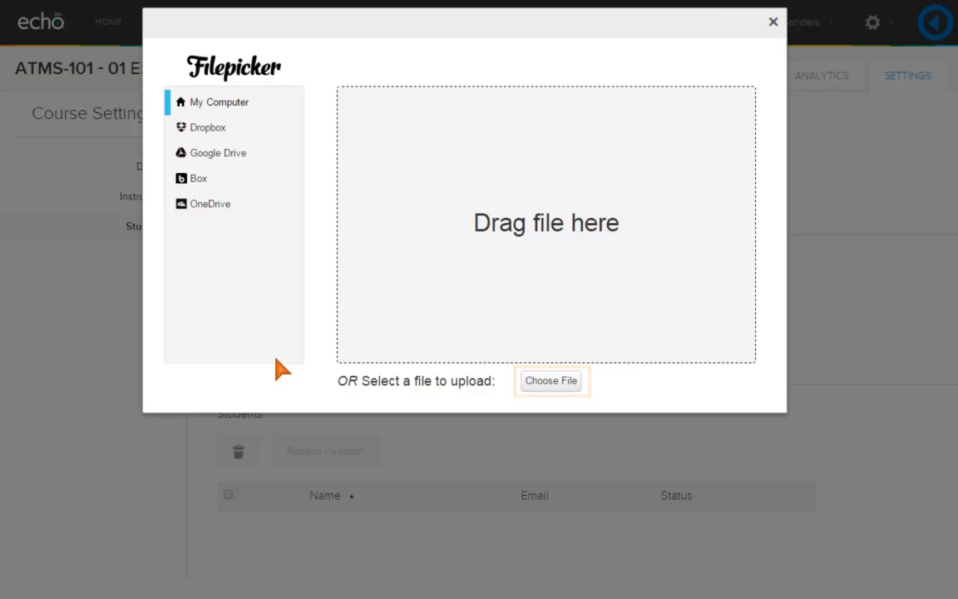
# Step: Choose and upload the ATNS101-01-Roster file as the course's student list
pyautogui.click(550, 379)
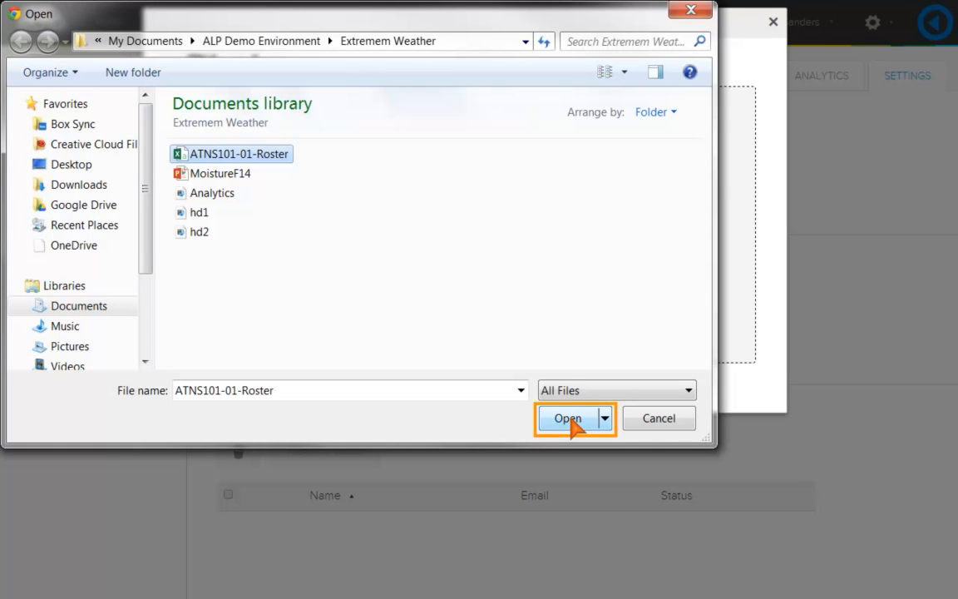
pyautogui.click(567, 418)
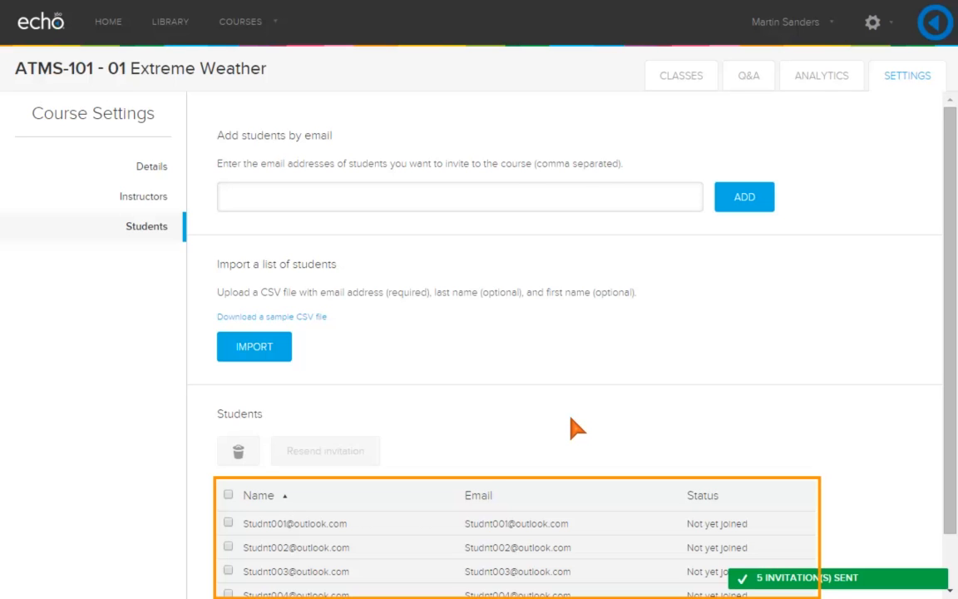
pyautogui.moveTo(612, 331)
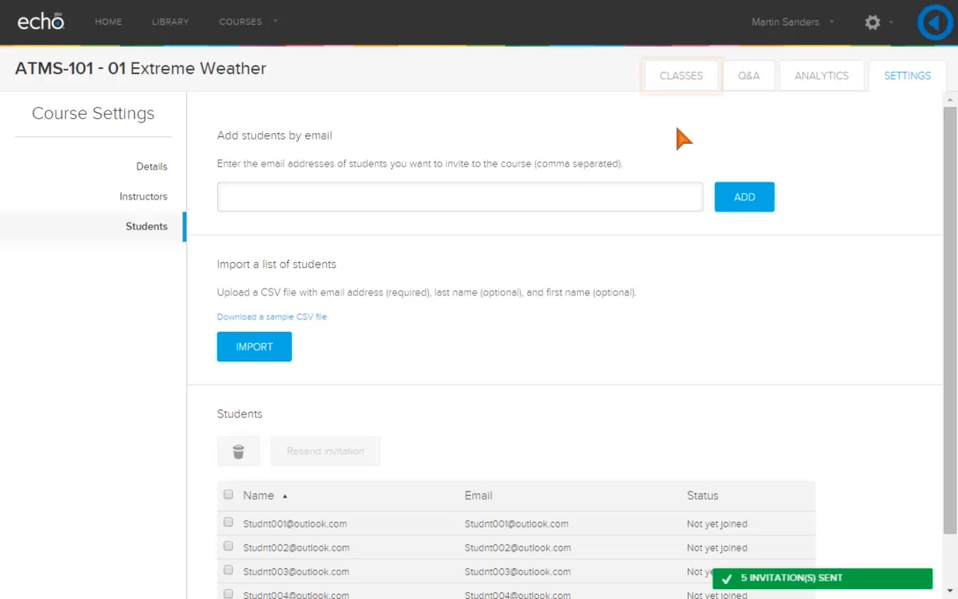
pyautogui.moveTo(680, 77)
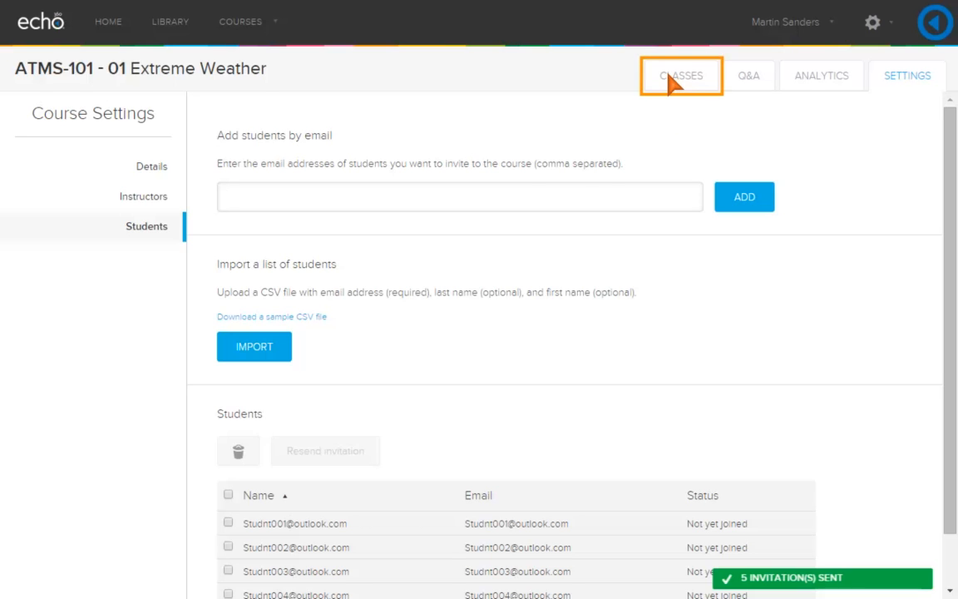
# Step: Return to the course's Classes list after the five student invitations are sent
pyautogui.click(682, 75)
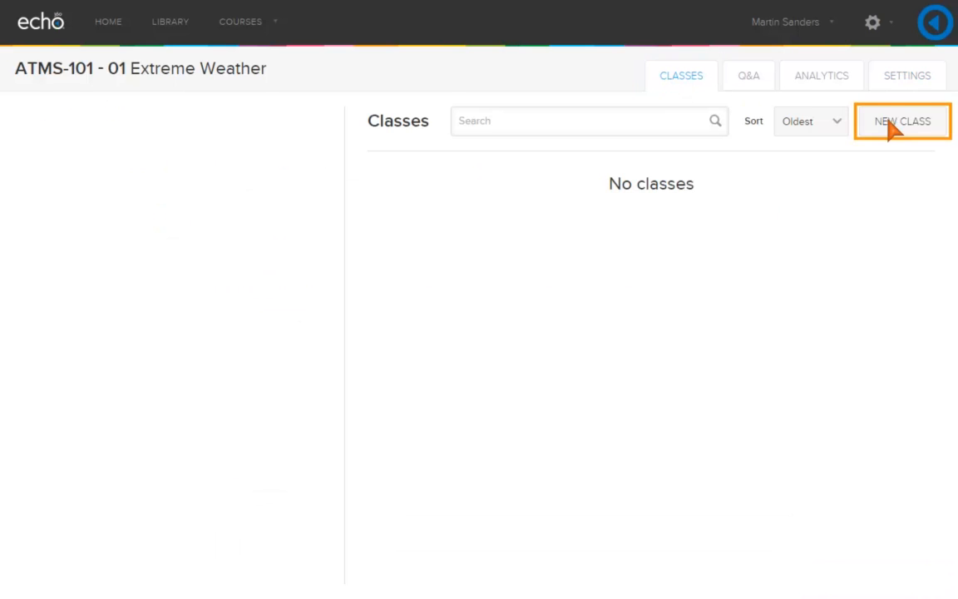
# Step: Create class 'Lecture 1: Moisture' for December 12, 9–10 AM with a description of atmospheric moisture measures
pyautogui.click(901, 120)
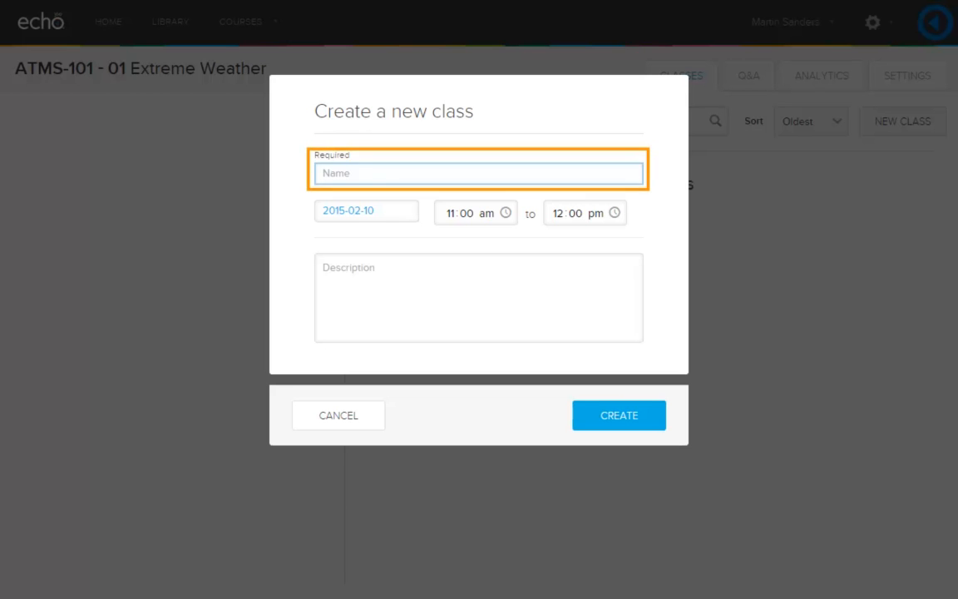
pyautogui.write('Lecture 1: Moisture')
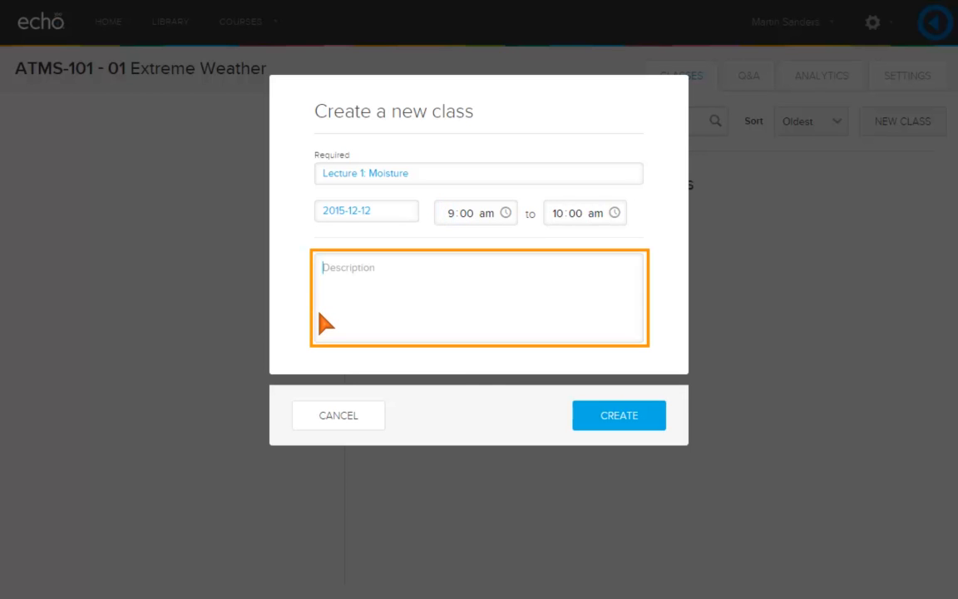
pyautogui.write('Moisture in the atmosphere is quantified through measures of vapor pressure, dew point and relative humidity.')
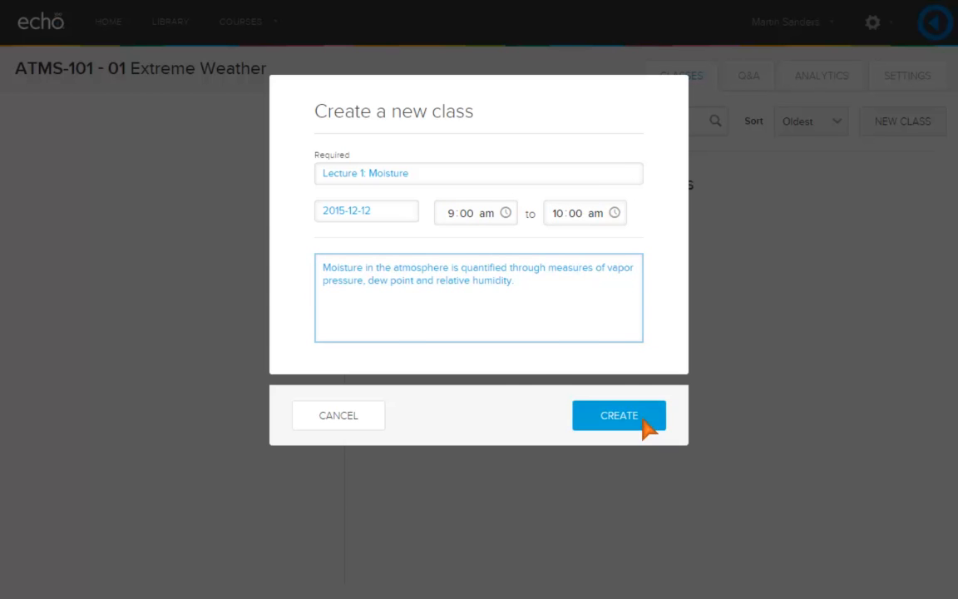
pyautogui.click(619, 416)
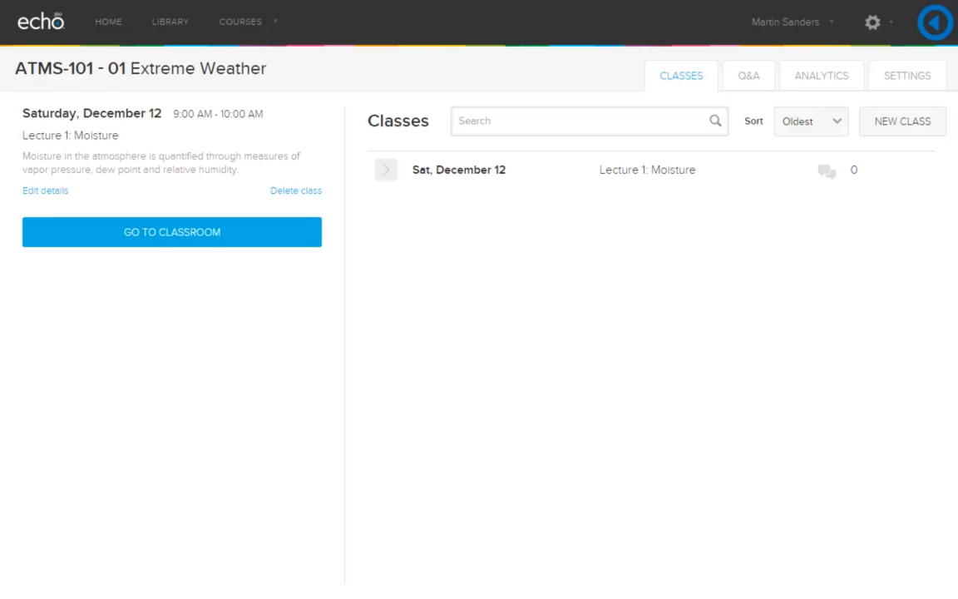